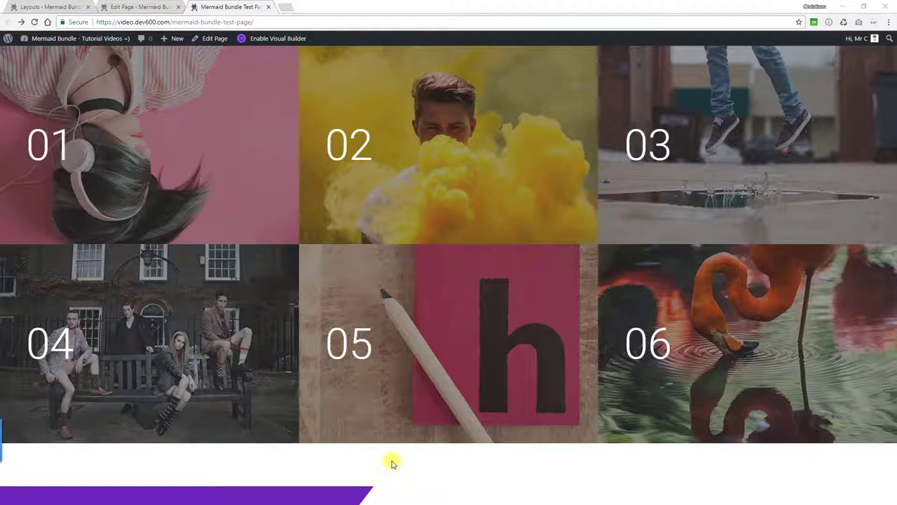
{"action": "mouse_move", "coordinate": [465, 332]}
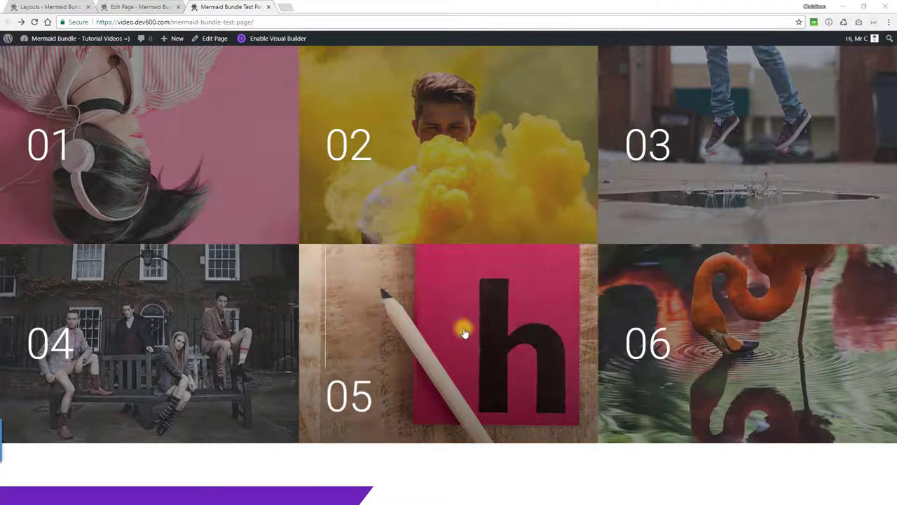
{"action": "mouse_move", "coordinate": [387, 297]}
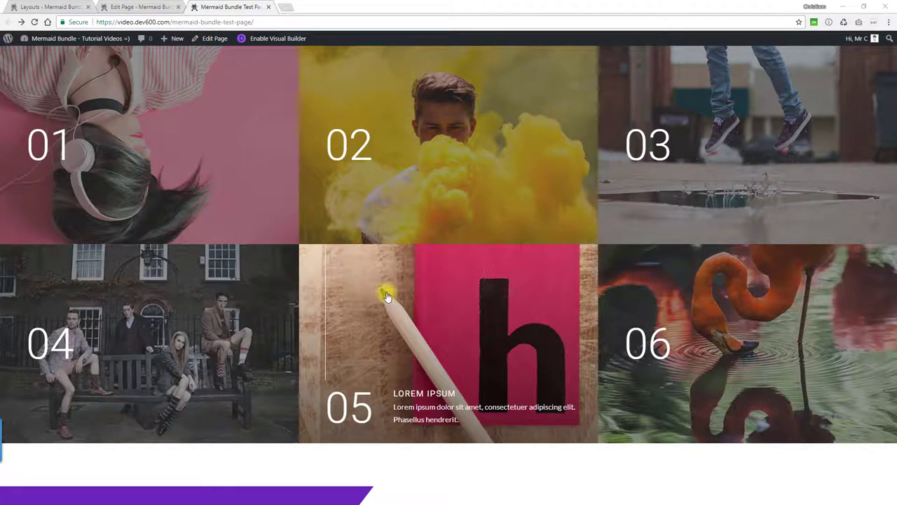
{"action": "mouse_move", "coordinate": [405, 216]}
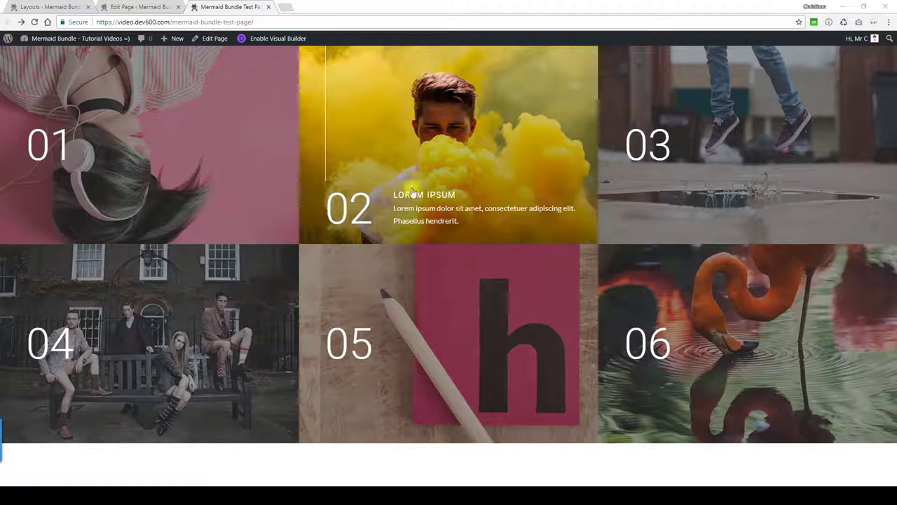
{"action": "mouse_move", "coordinate": [336, 268]}
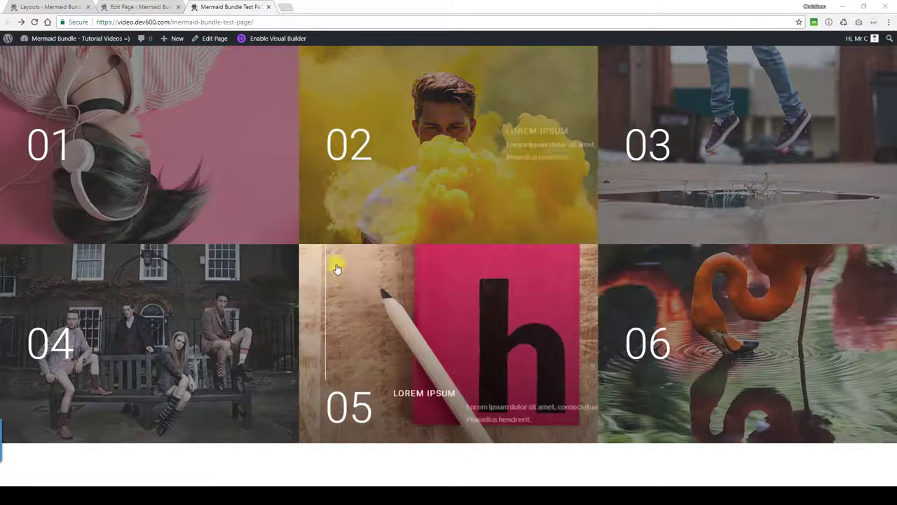
{"action": "mouse_move", "coordinate": [350, 220]}
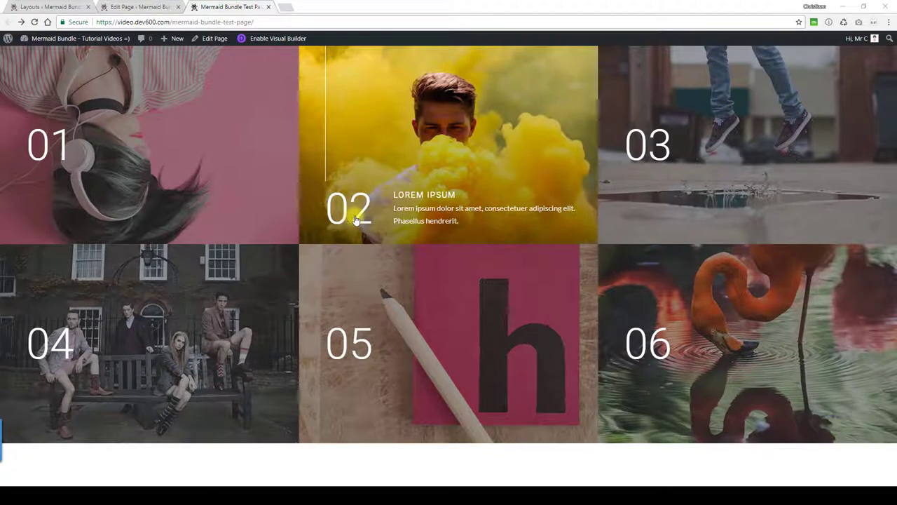
{"action": "mouse_move", "coordinate": [455, 203]}
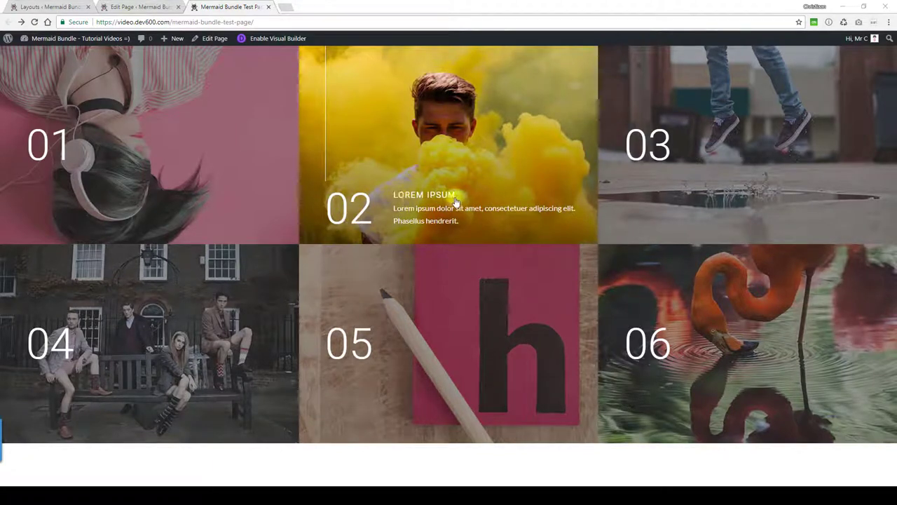
{"action": "mouse_move", "coordinate": [473, 208]}
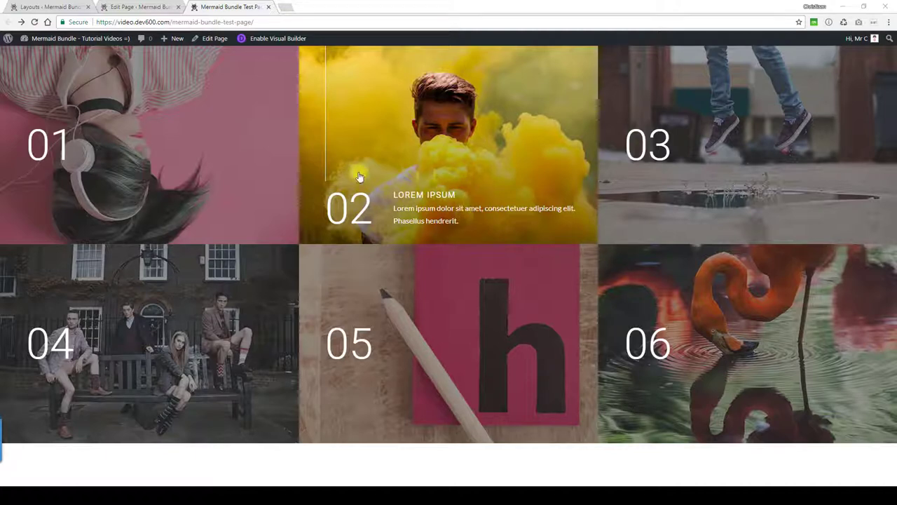
{"action": "mouse_move", "coordinate": [200, 152]}
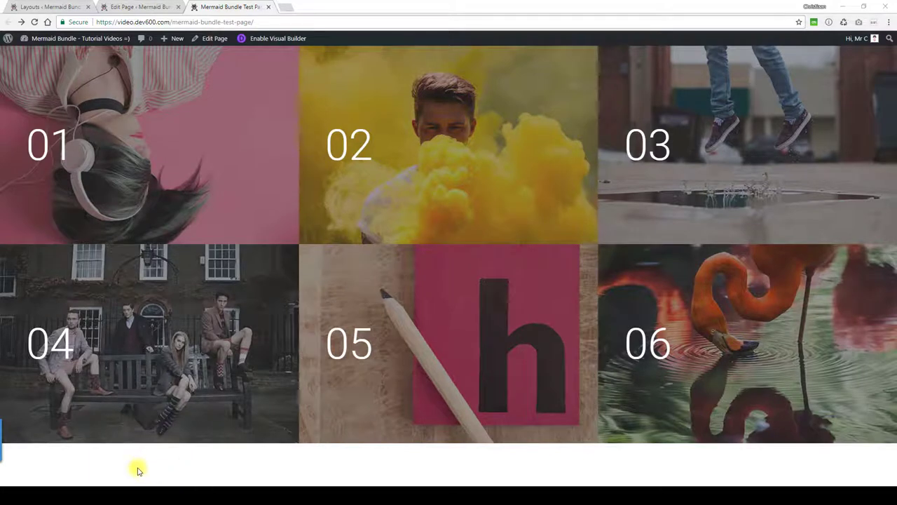
{"action": "mouse_move", "coordinate": [496, 124]}
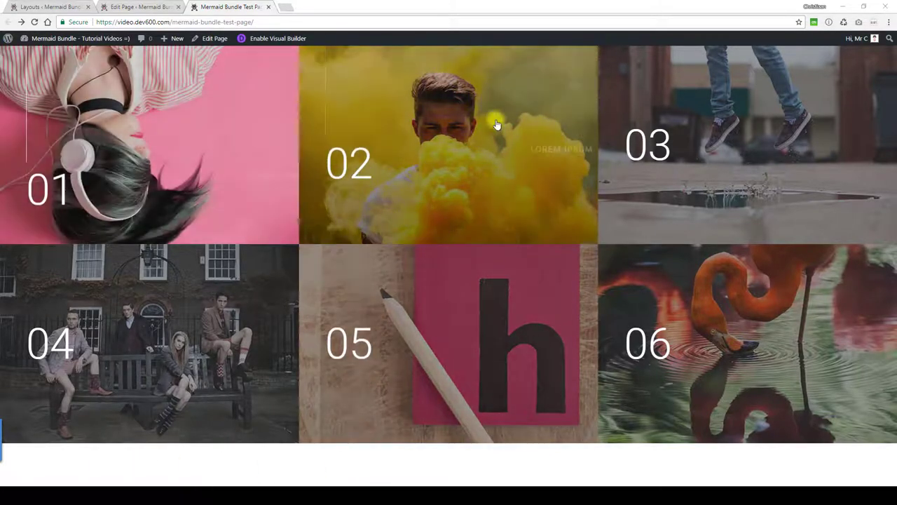
{"action": "mouse_move", "coordinate": [536, 133]}
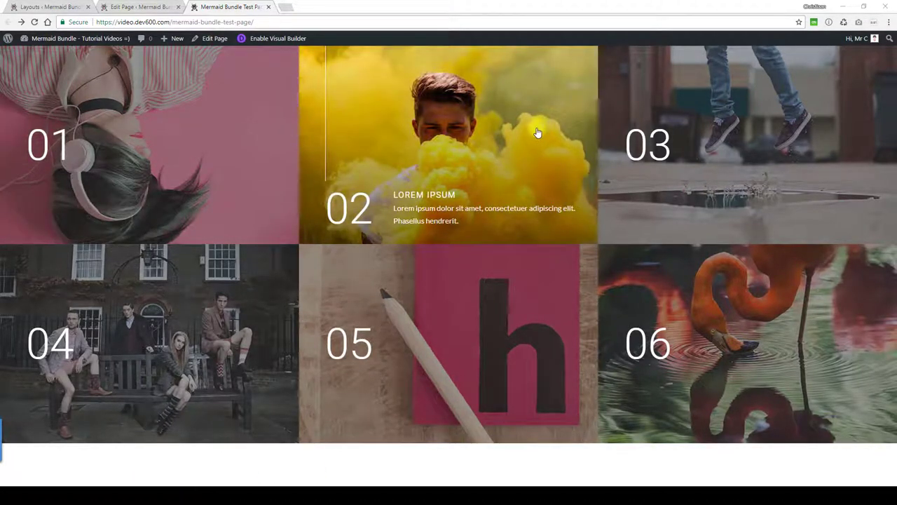
{"action": "mouse_move", "coordinate": [524, 132]}
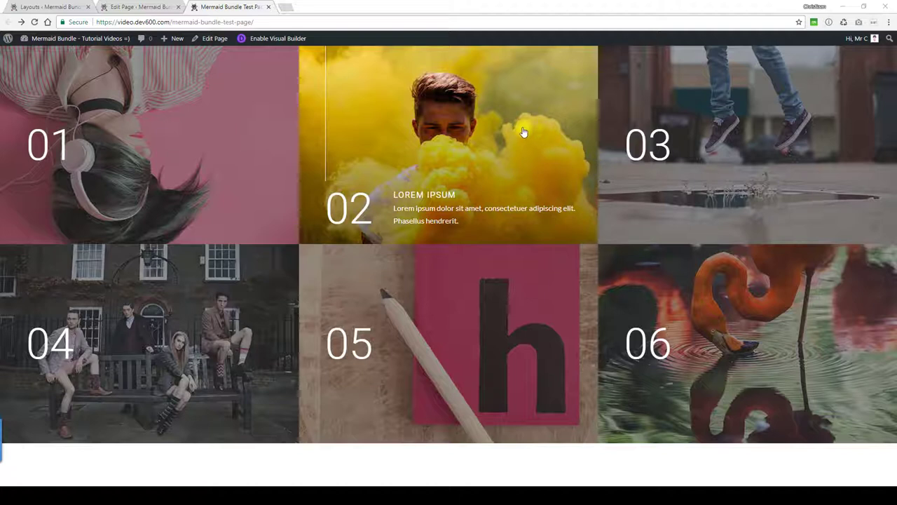
{"action": "mouse_move", "coordinate": [511, 142]}
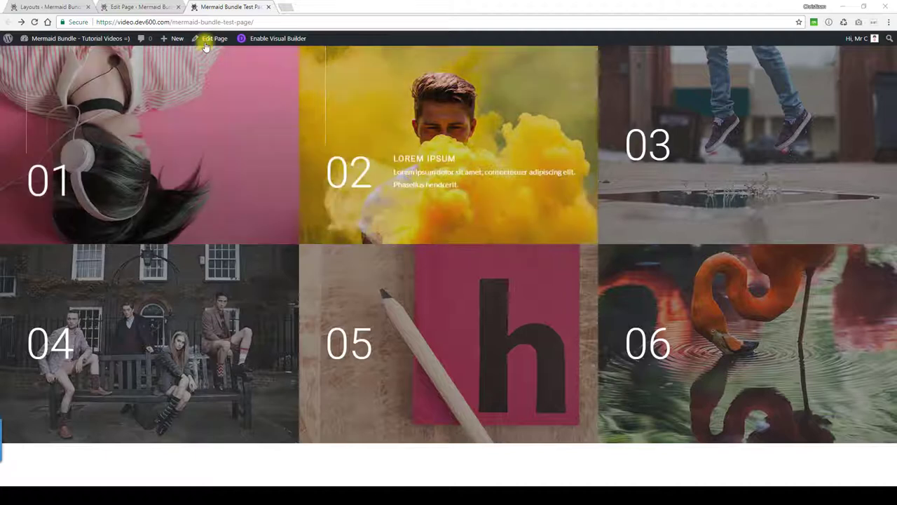
- Open the page in the Divi Builder editor via Edit Page
{"action": "left_click", "coordinate": [214, 39]}
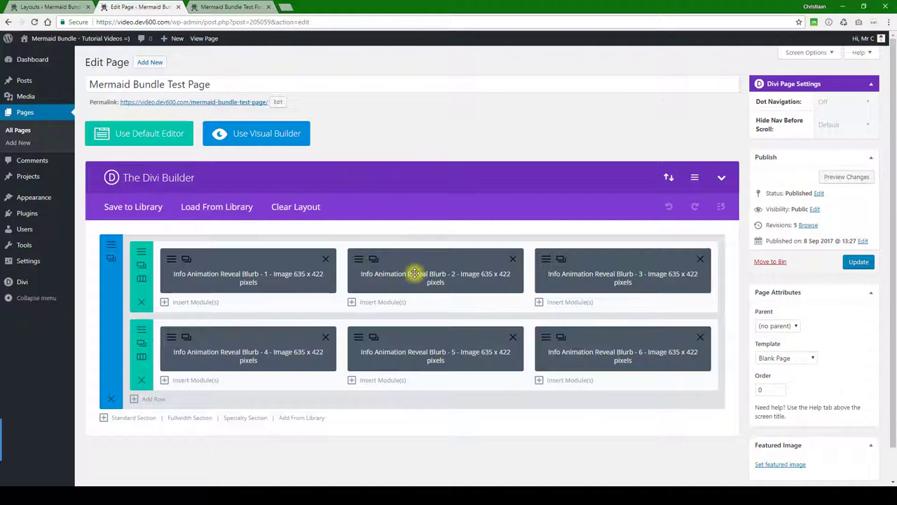
{"action": "mouse_move", "coordinate": [483, 279]}
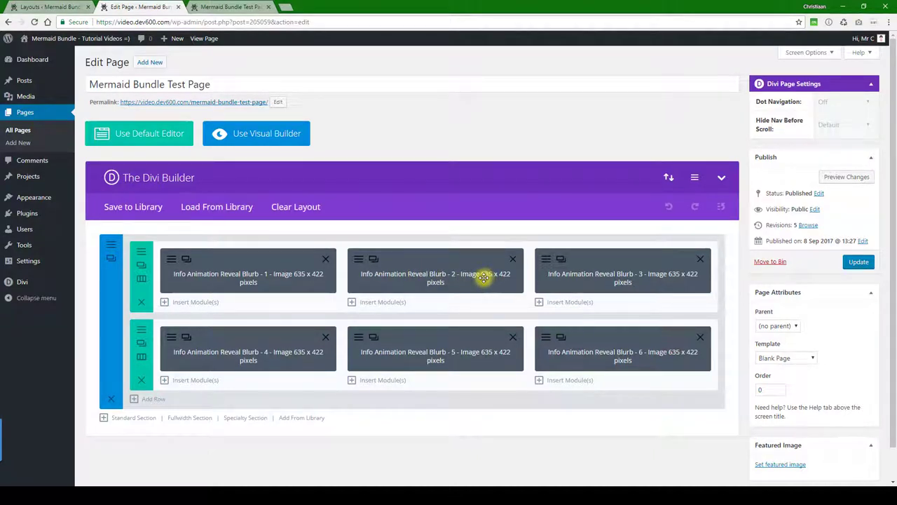
{"action": "mouse_move", "coordinate": [478, 338]}
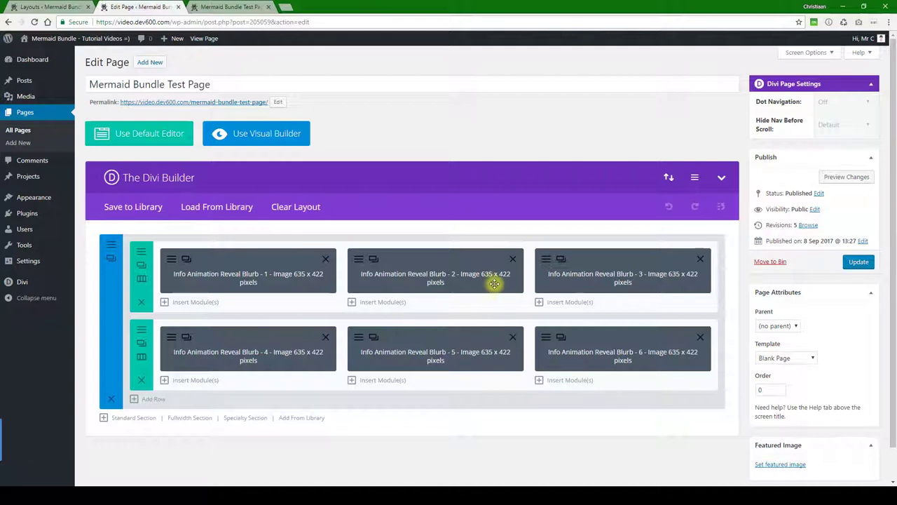
{"action": "mouse_move", "coordinate": [486, 279]}
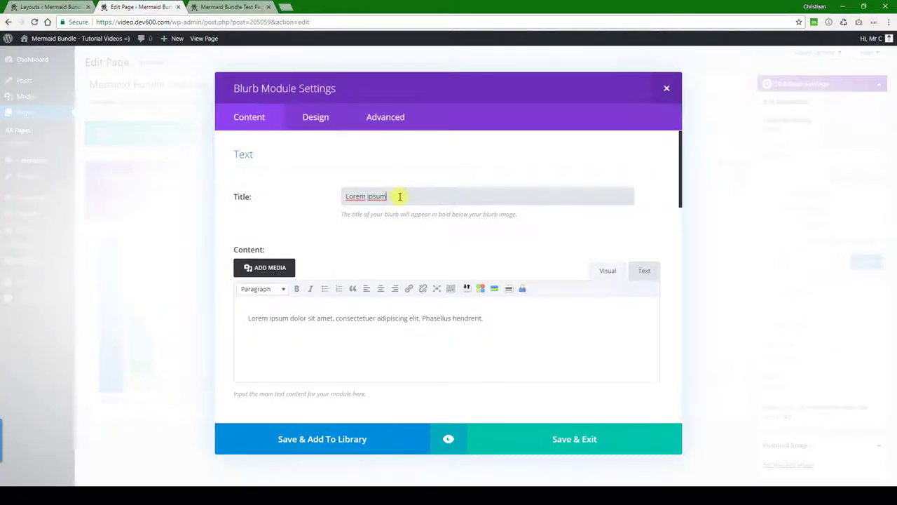
- Retitle blurb 2 'Lorem ipsum ipsum' and add 'Lorem ipsum dolor sit amet' to its content
{"action": "double_click", "coordinate": [376, 196]}
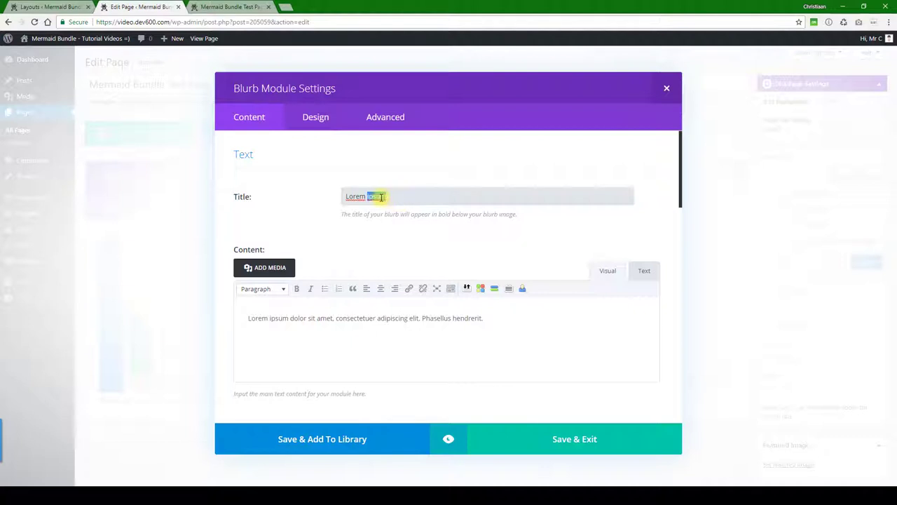
{"action": "left_click", "coordinate": [406, 197]}
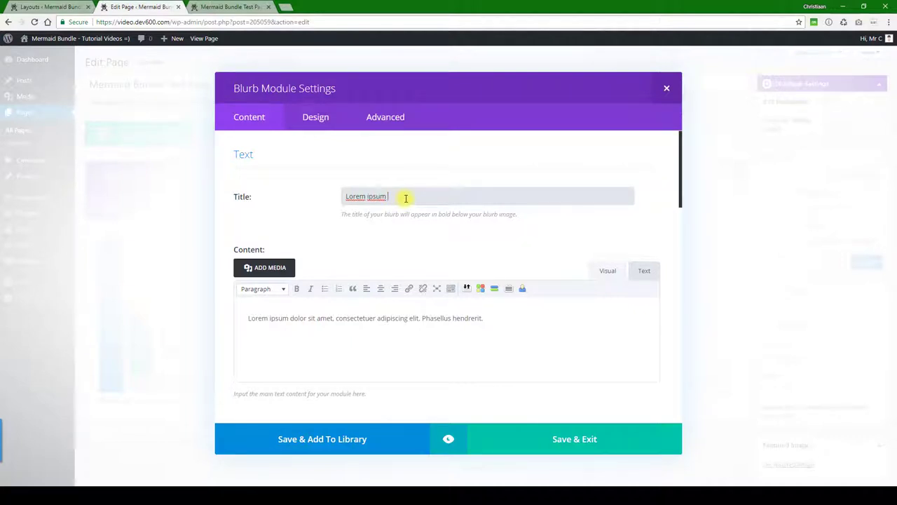
{"action": "type", "text": "ipsum"}
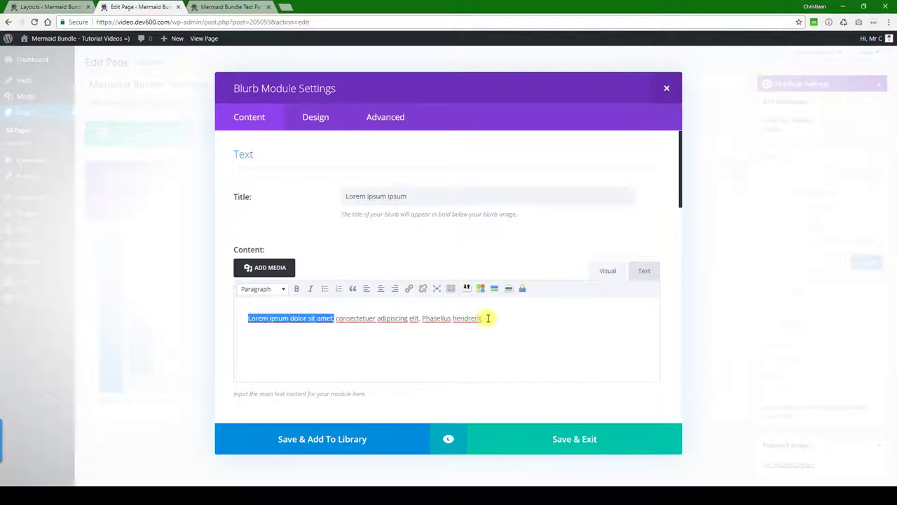
{"action": "type", "text": "Lorem ipsum dolor sit amet."}
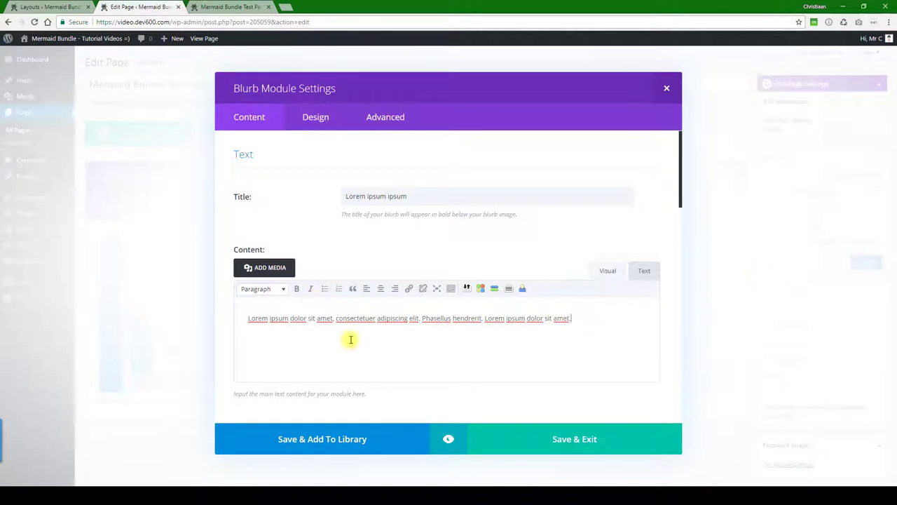
- Scroll through the blurb's Content settings and switch to its Design settings
{"action": "scroll", "scroll_direction": "down", "scroll_amount": 3}
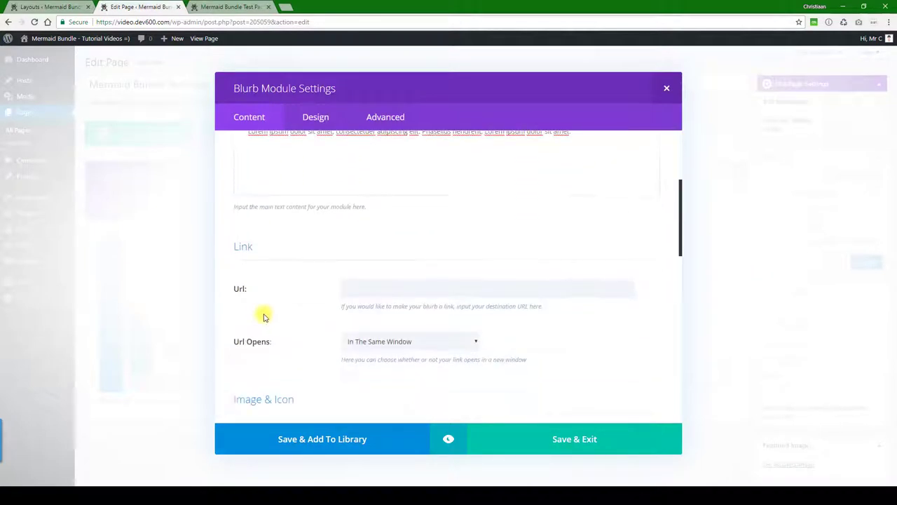
{"action": "scroll", "scroll_direction": "down", "scroll_amount": 3}
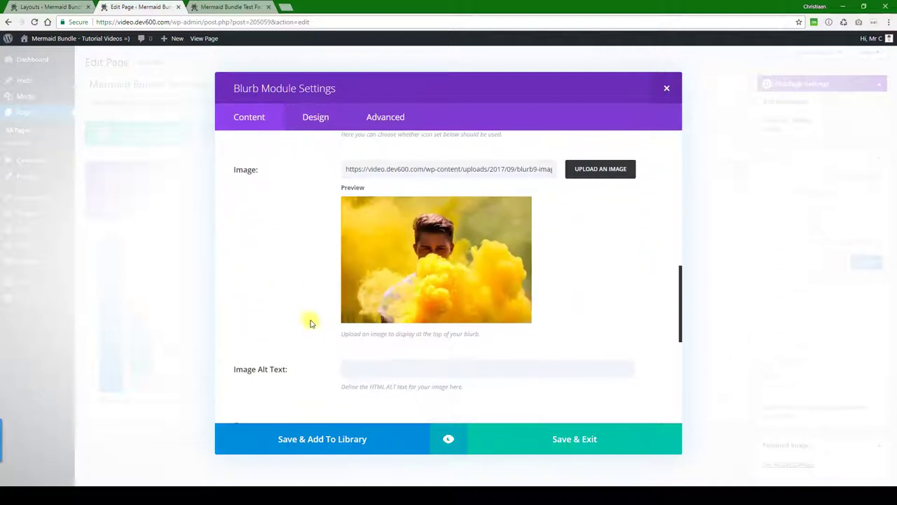
{"action": "scroll", "scroll_direction": "down", "scroll_amount": 3}
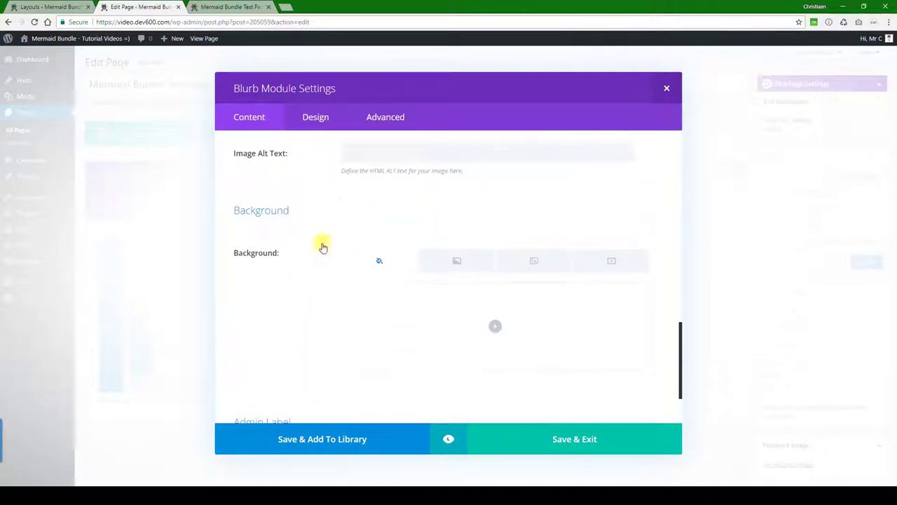
{"action": "left_click", "coordinate": [316, 117]}
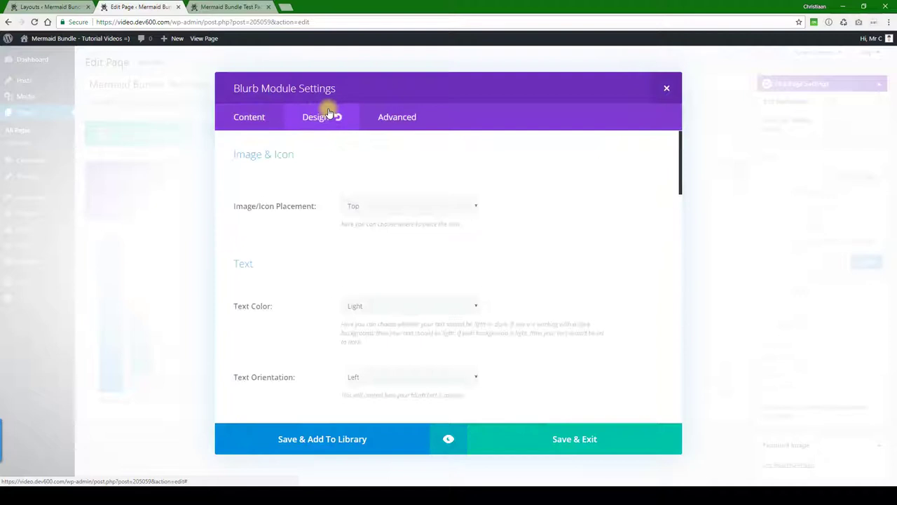
- Scroll to Header Text and preview the grid, showing tile 02's edited title and text
{"action": "scroll", "scroll_direction": "down", "scroll_amount": 3}
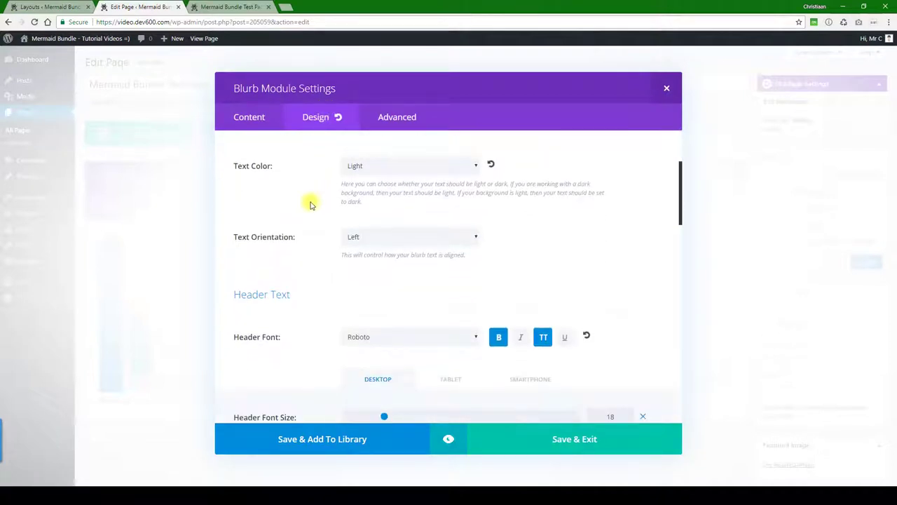
{"action": "scroll", "scroll_direction": "down", "scroll_amount": 3}
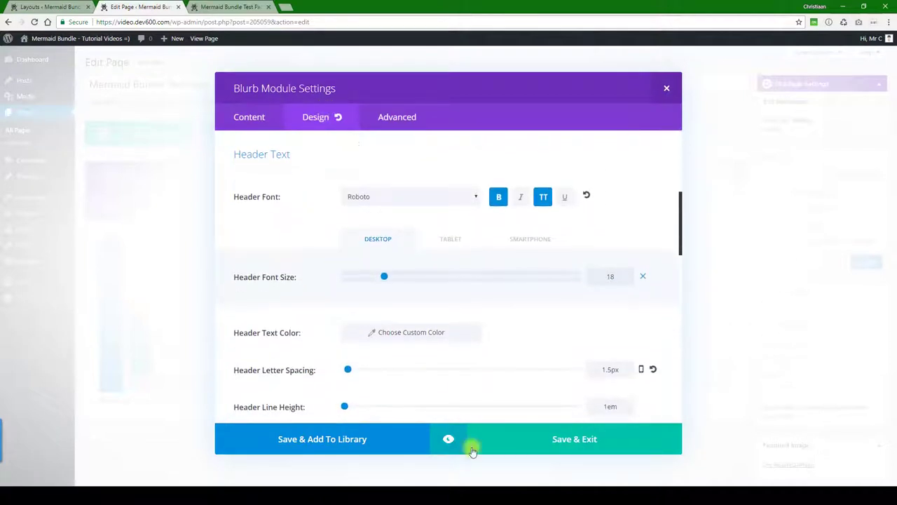
{"action": "left_click", "coordinate": [447, 439]}
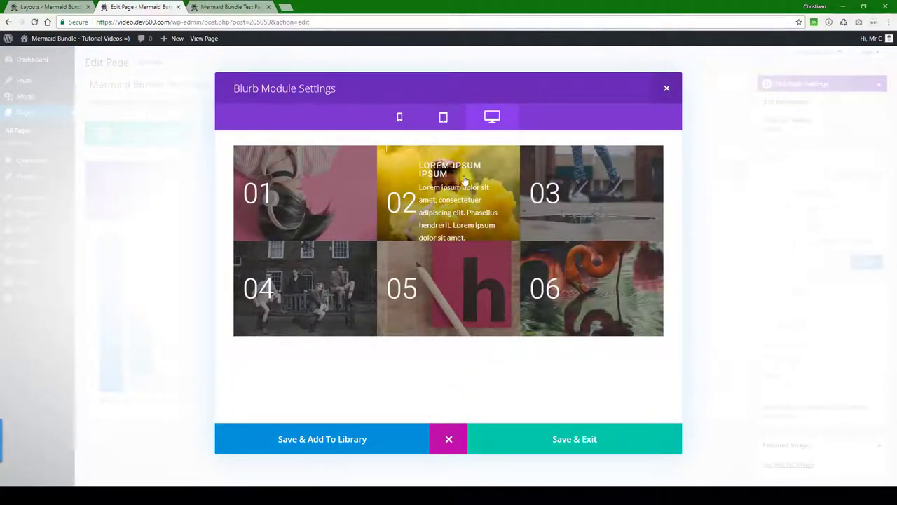
{"action": "mouse_move", "coordinate": [449, 207]}
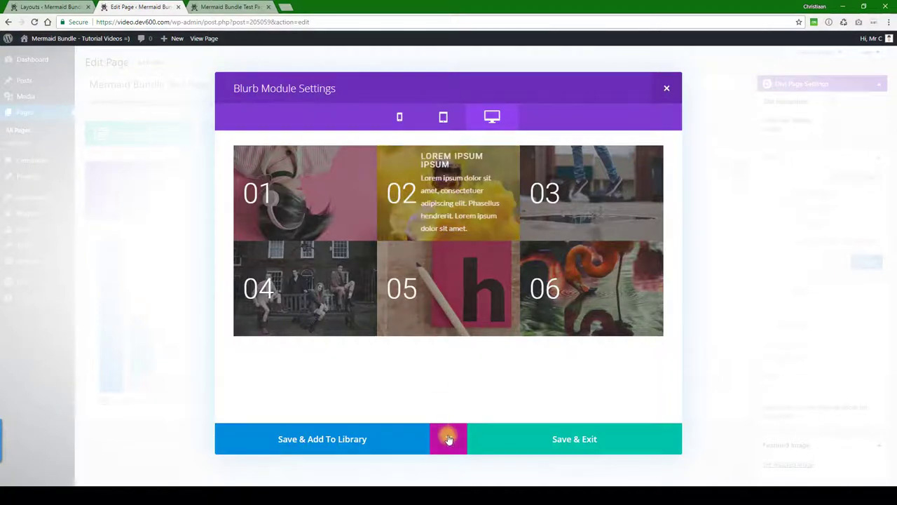
- Set the blurb's header and body text colours to black (#000000)
{"action": "left_click", "coordinate": [316, 117]}
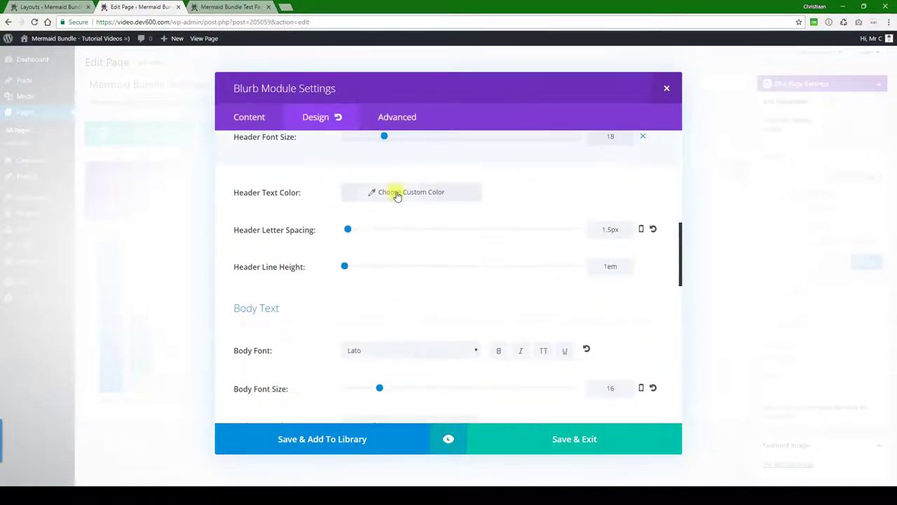
{"action": "left_click", "coordinate": [410, 191]}
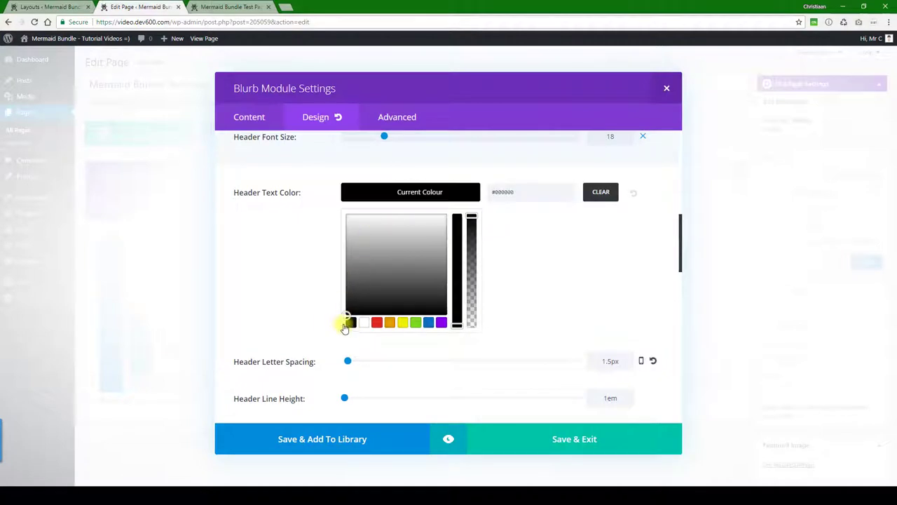
{"action": "scroll", "scroll_direction": "down", "scroll_amount": 3}
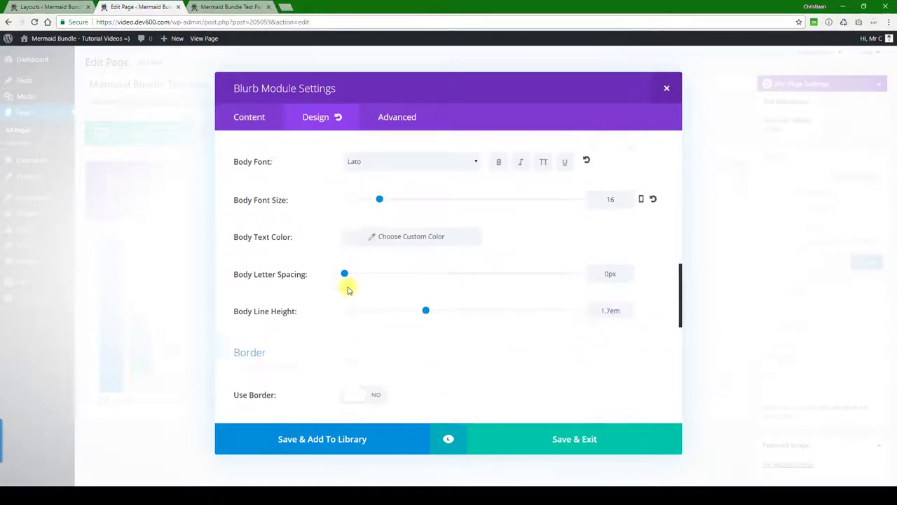
{"action": "left_click", "coordinate": [410, 237]}
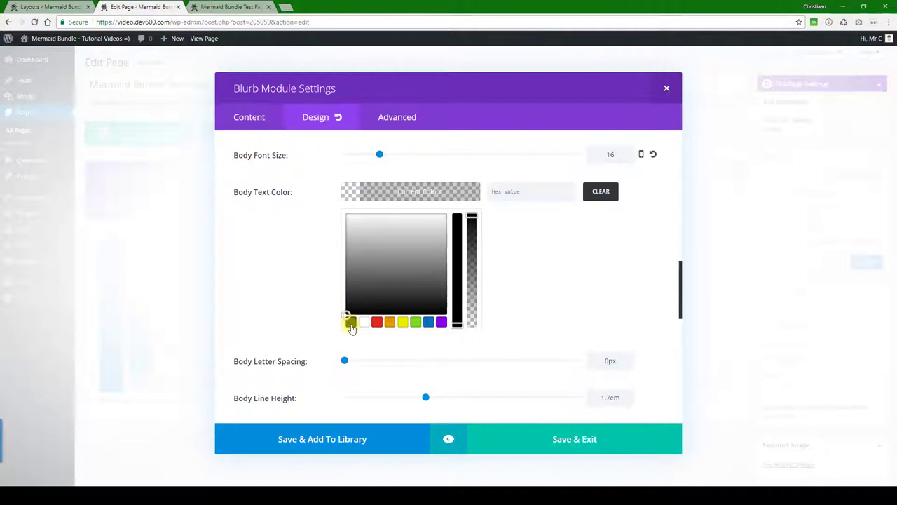
{"action": "scroll", "scroll_direction": "down", "scroll_amount": 3}
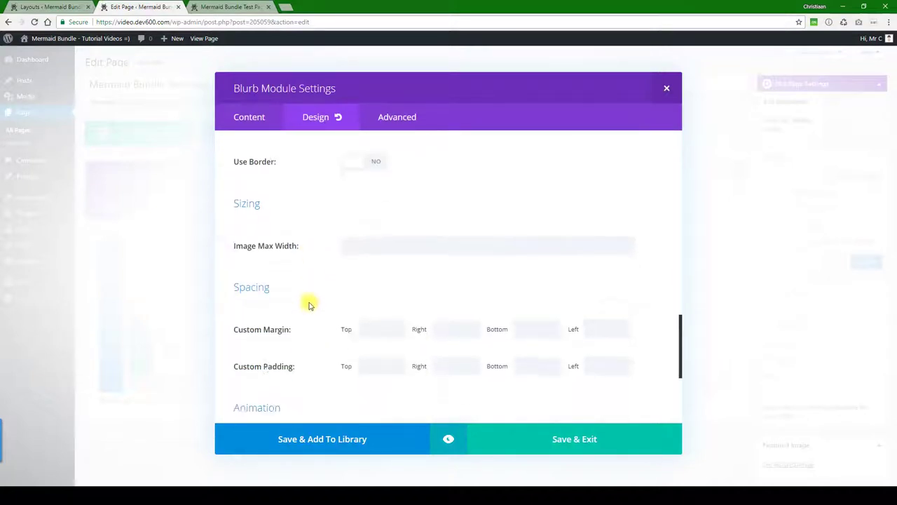
- Review the blurb's Advanced Custom CSS, including overflow hidden and pointer rules
{"action": "left_click", "coordinate": [385, 117]}
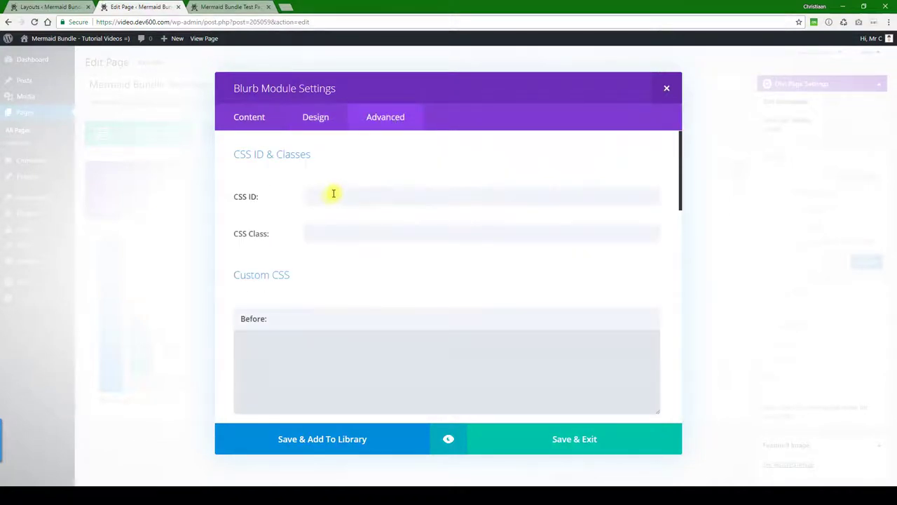
{"action": "scroll", "scroll_direction": "down", "scroll_amount": 3}
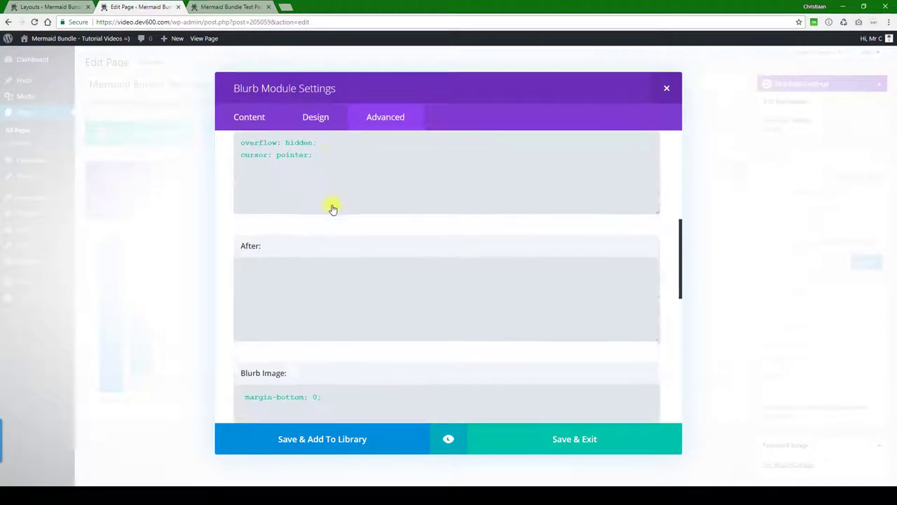
{"action": "scroll", "scroll_direction": "down", "scroll_amount": 3}
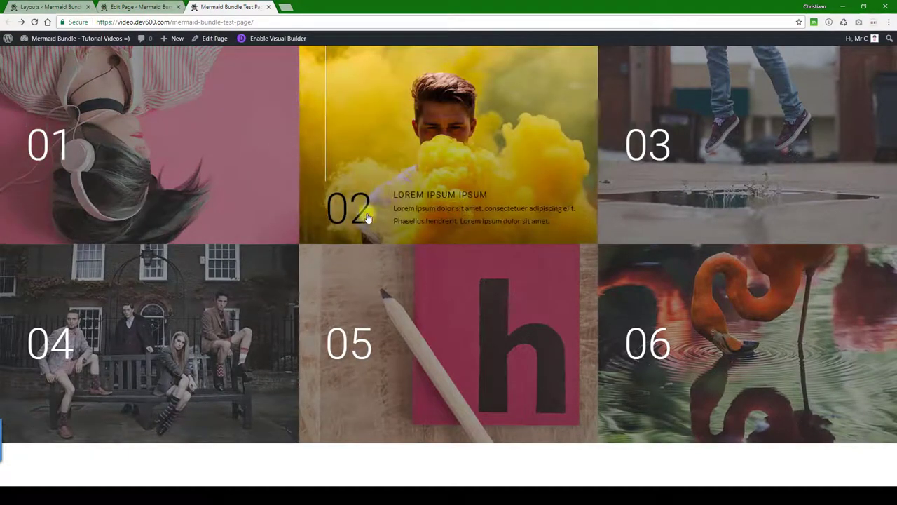
{"action": "mouse_move", "coordinate": [329, 196]}
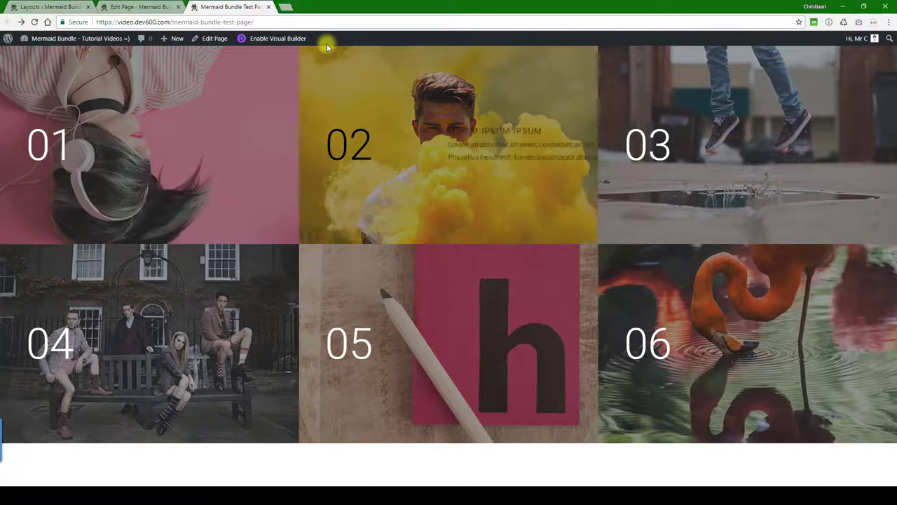
{"action": "mouse_move", "coordinate": [178, 370]}
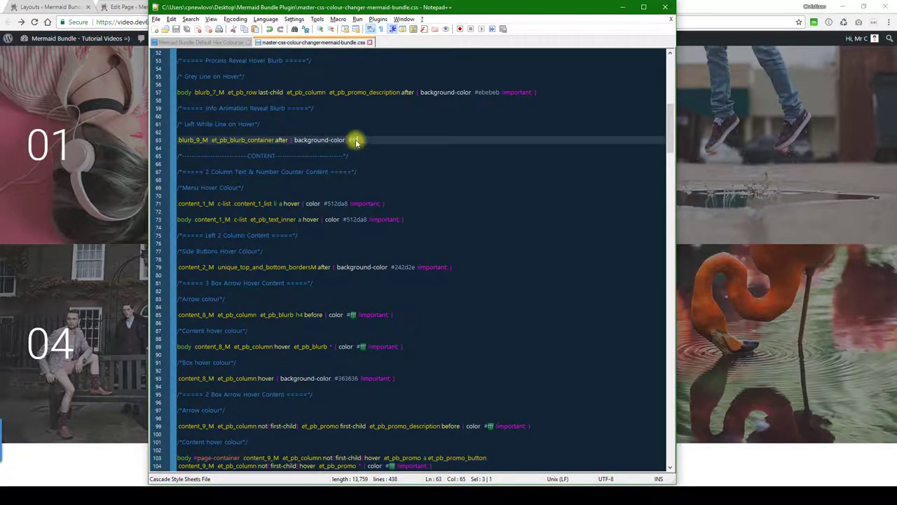
- Set the left-line rule's background-color to #000 and select the .blurb_9_M rule line
{"action": "type", "text": "#000 }"}
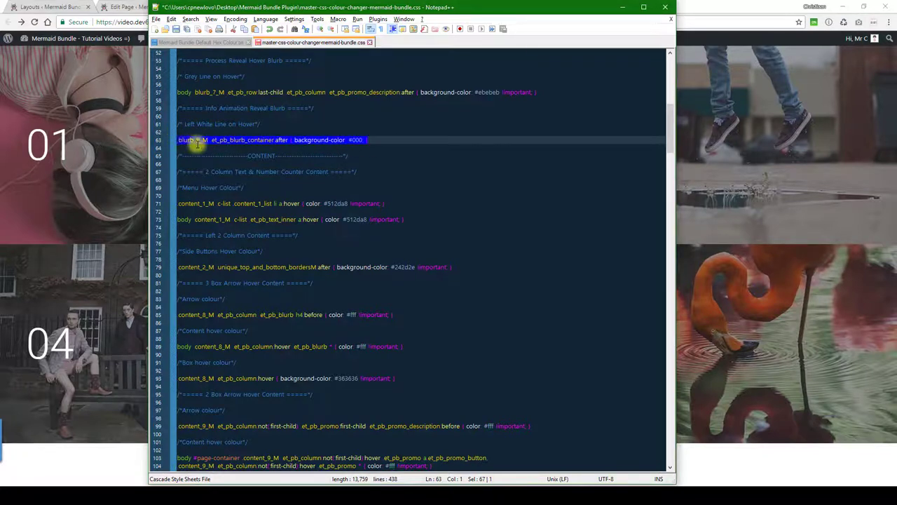
{"action": "left_click", "coordinate": [230, 6]}
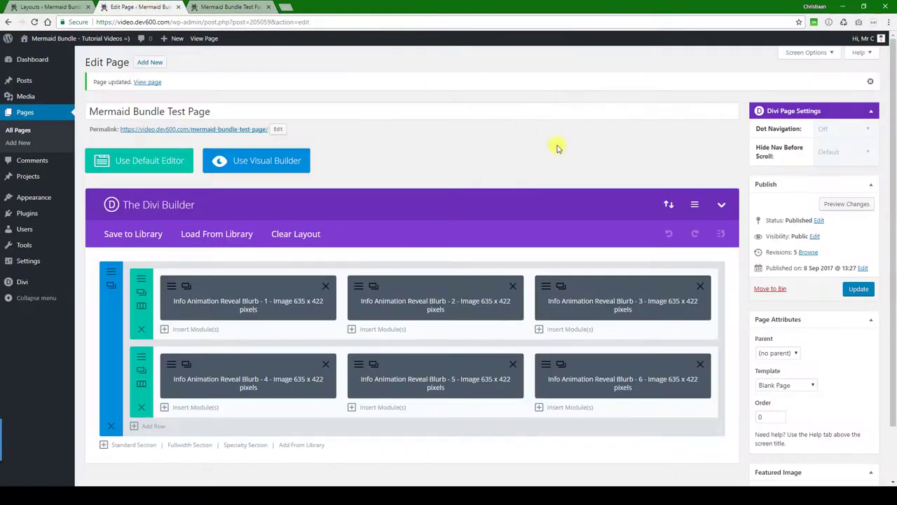
- Paste the #000 reveal-line rule into the page's Custom CSS and save
{"action": "left_click", "coordinate": [694, 204]}
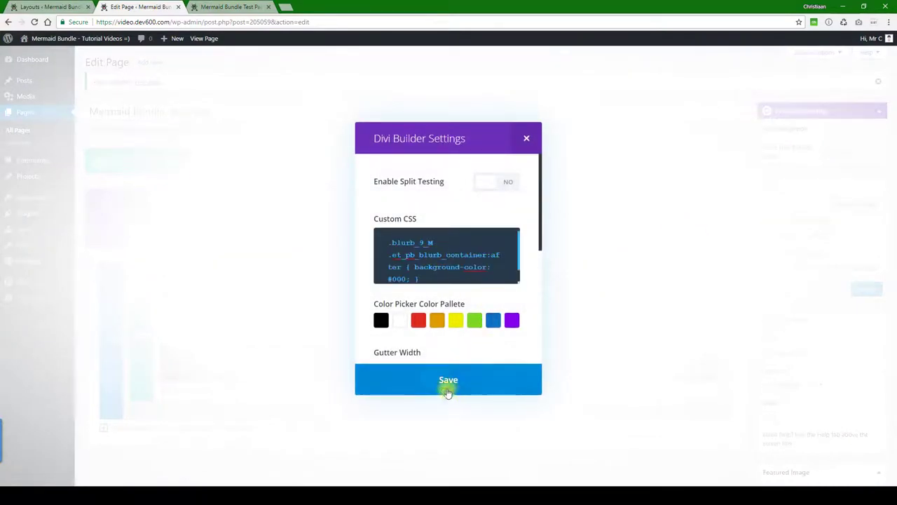
{"action": "left_click", "coordinate": [448, 379]}
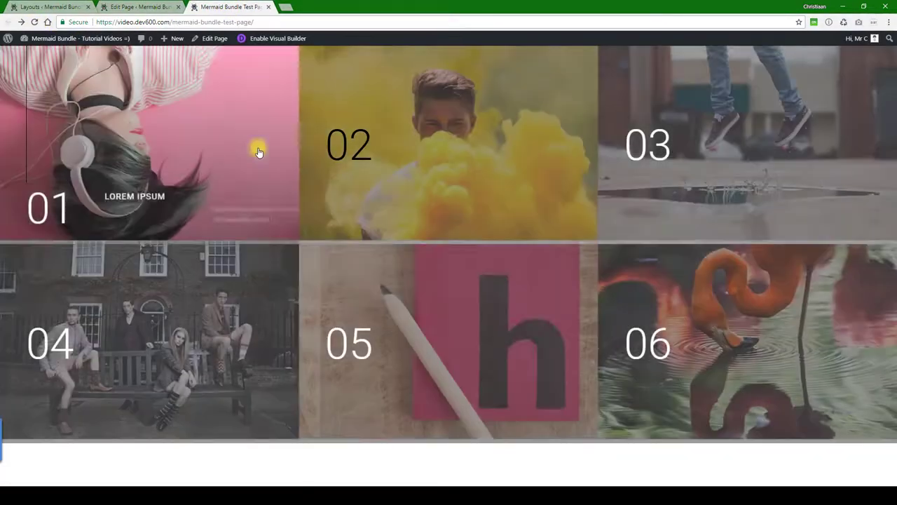
{"action": "mouse_move", "coordinate": [331, 176]}
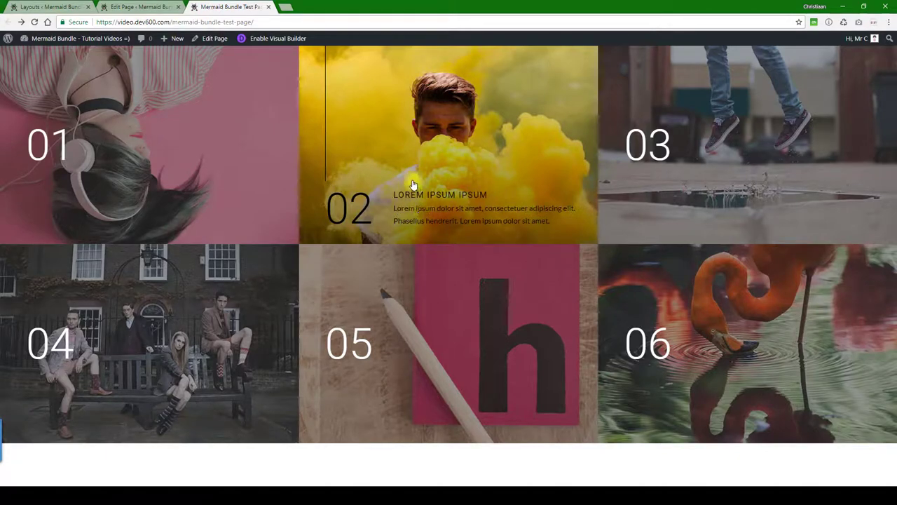
{"action": "mouse_move", "coordinate": [476, 175]}
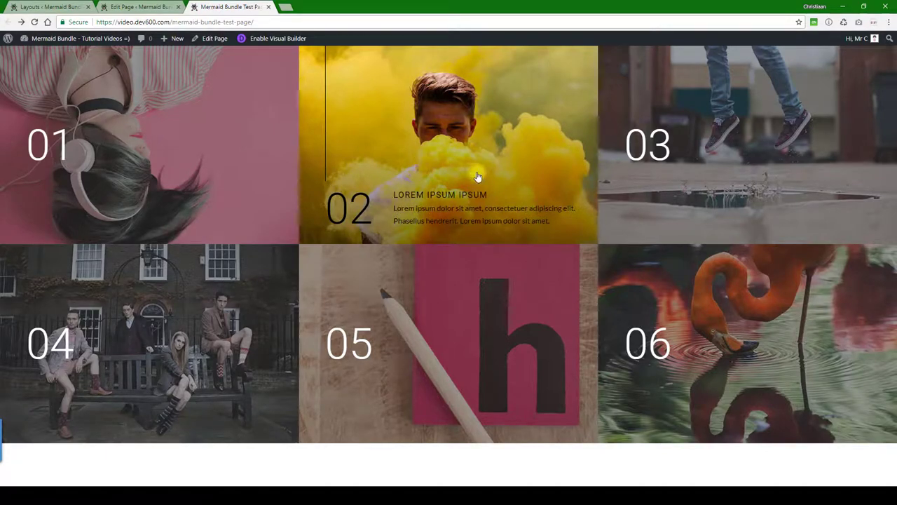